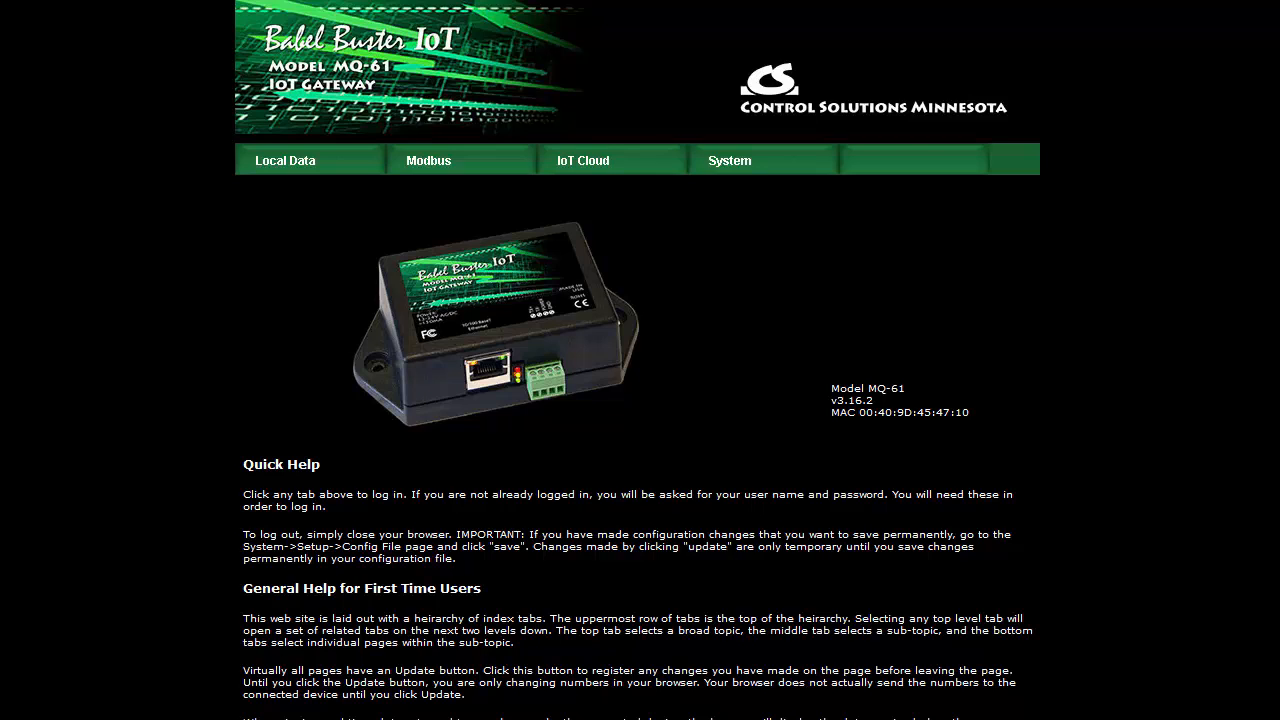
mouse_move(612, 296)
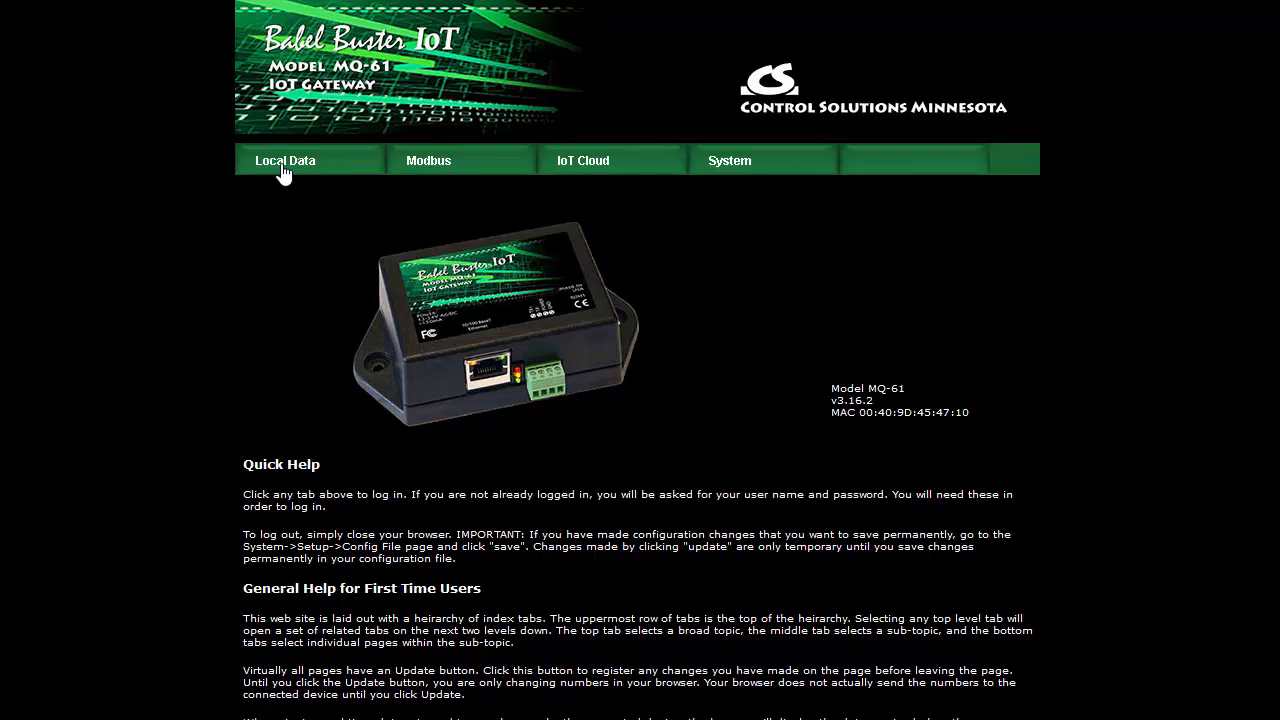
Step: Leave the MQ-61 Local Data and Events pages for the MQ-73 gateway home page
left_click(284, 160)
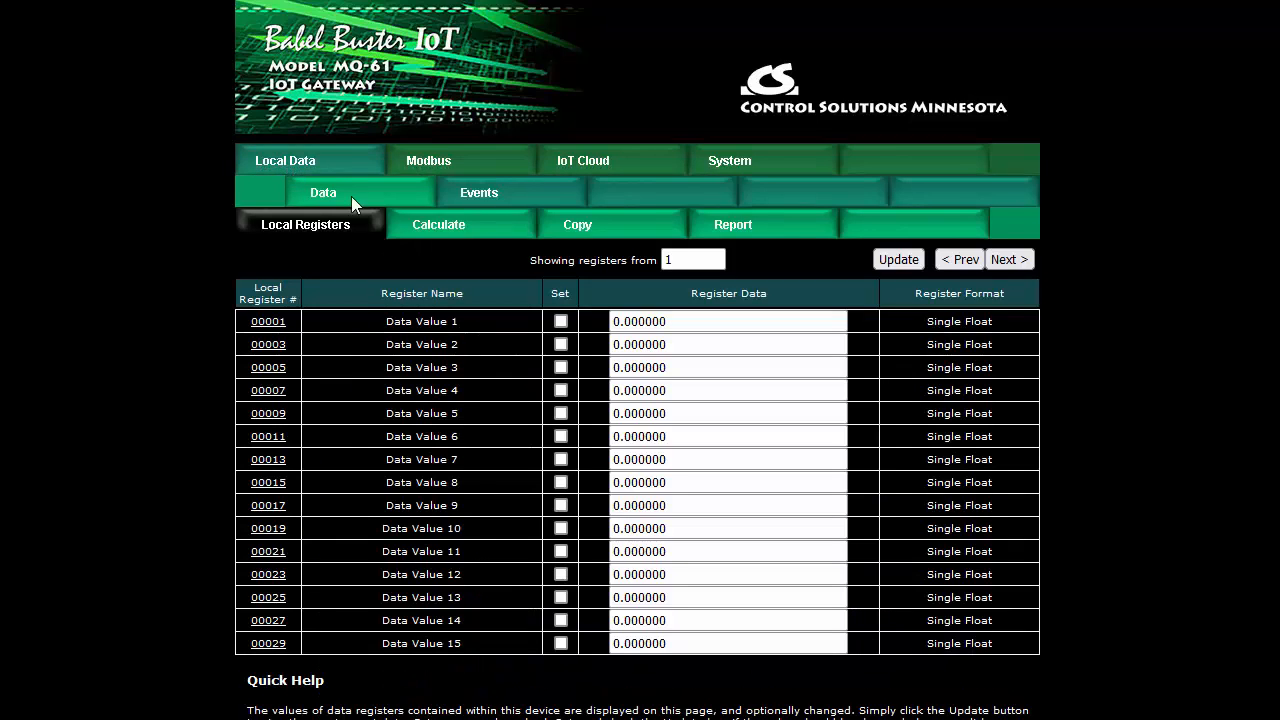
left_click(478, 192)
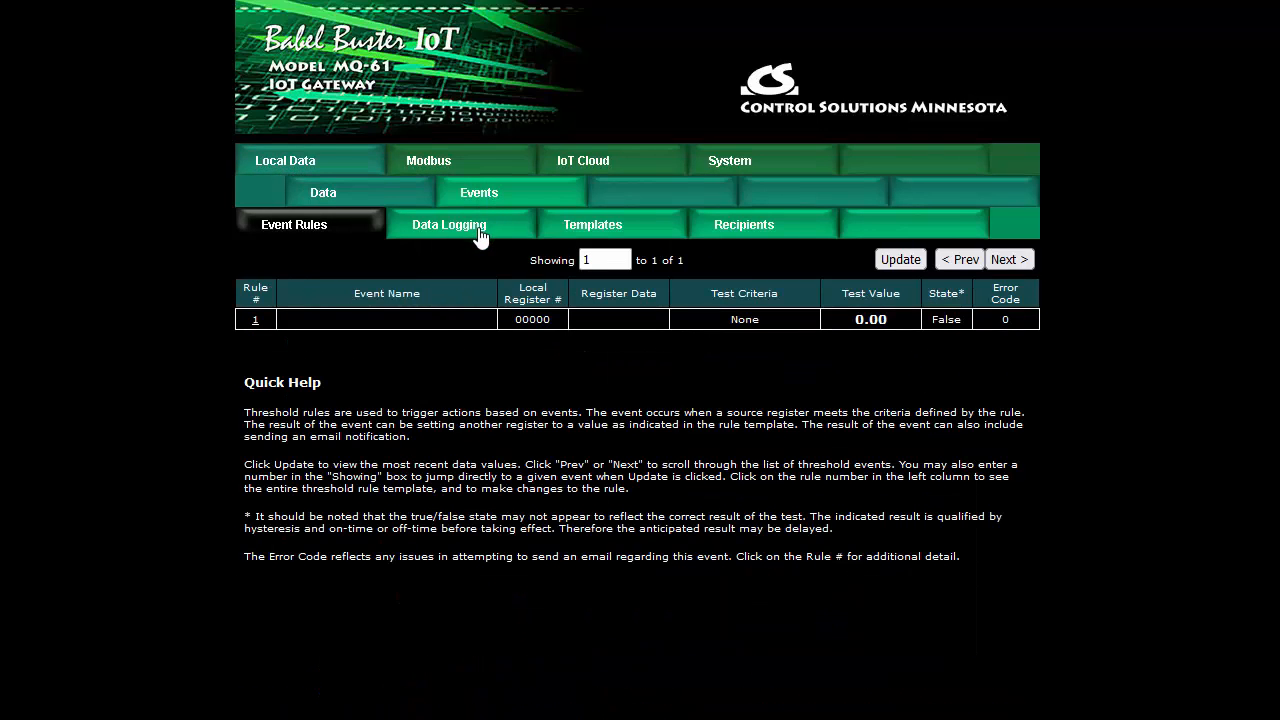
left_click(448, 224)
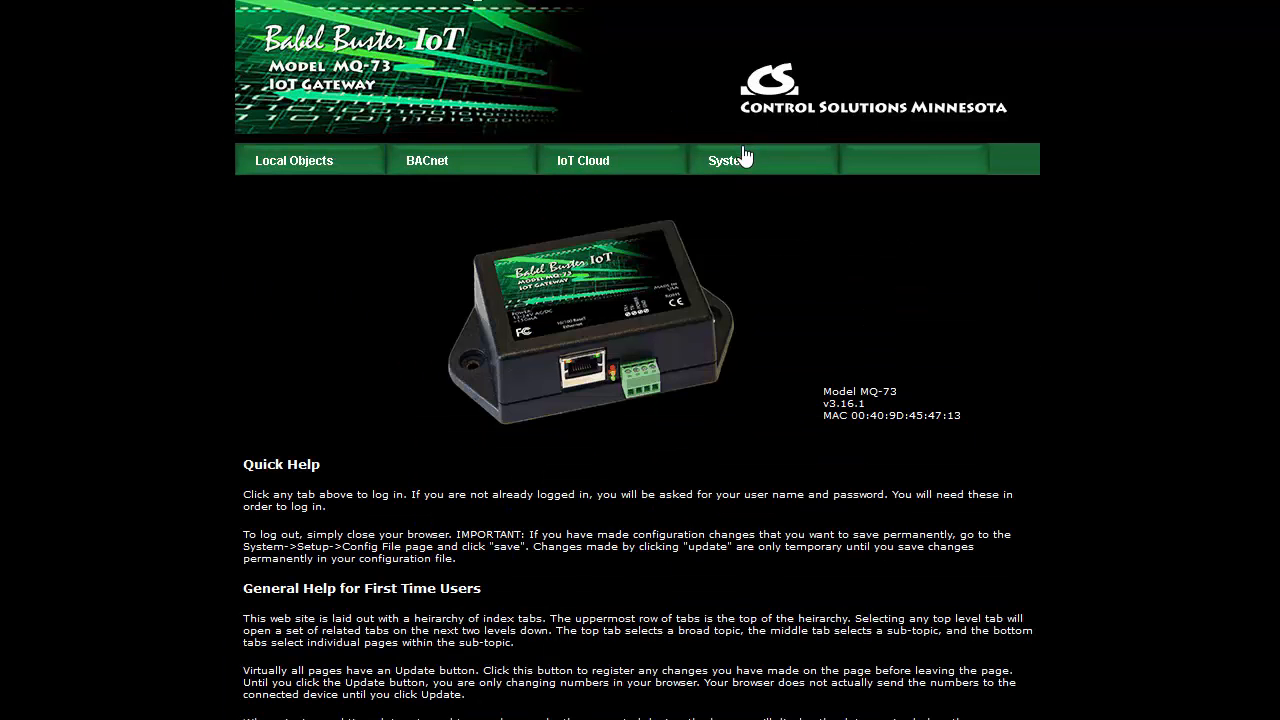
Step: Reach the MQ-73 Data Logging page via System and Events, showing analog inputs marked for CSV
left_click(730, 160)
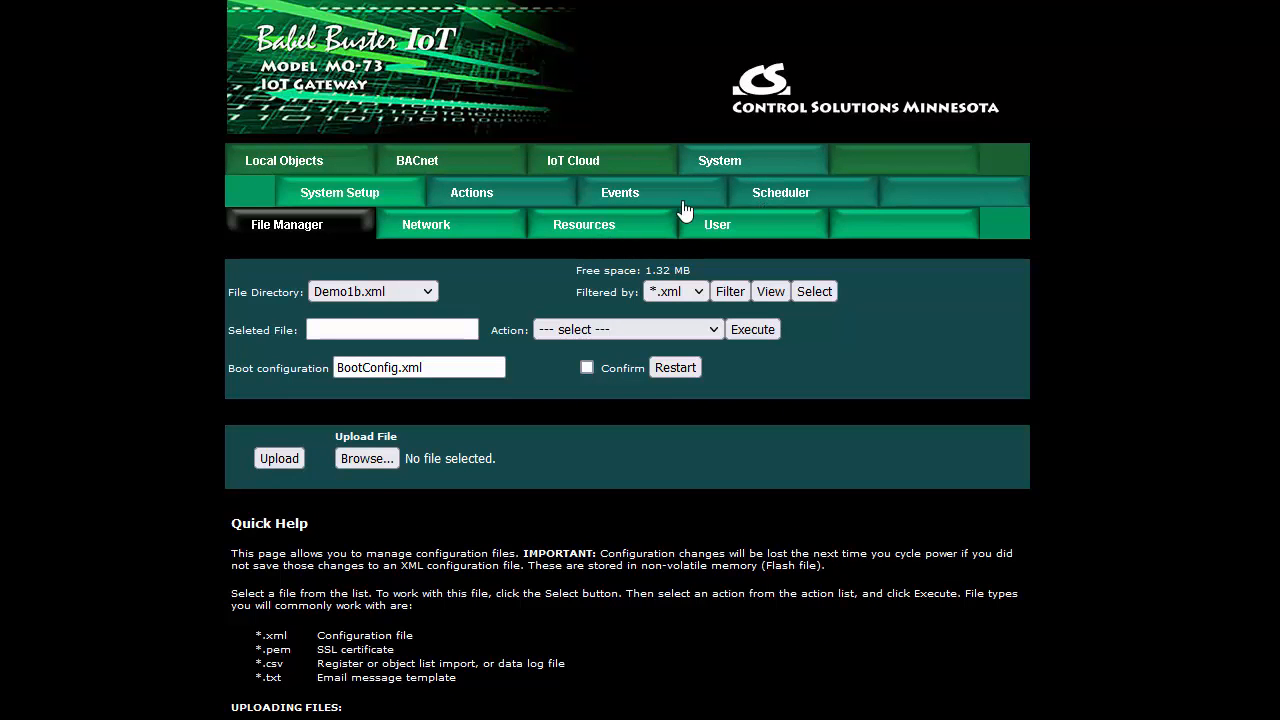
left_click(620, 192)
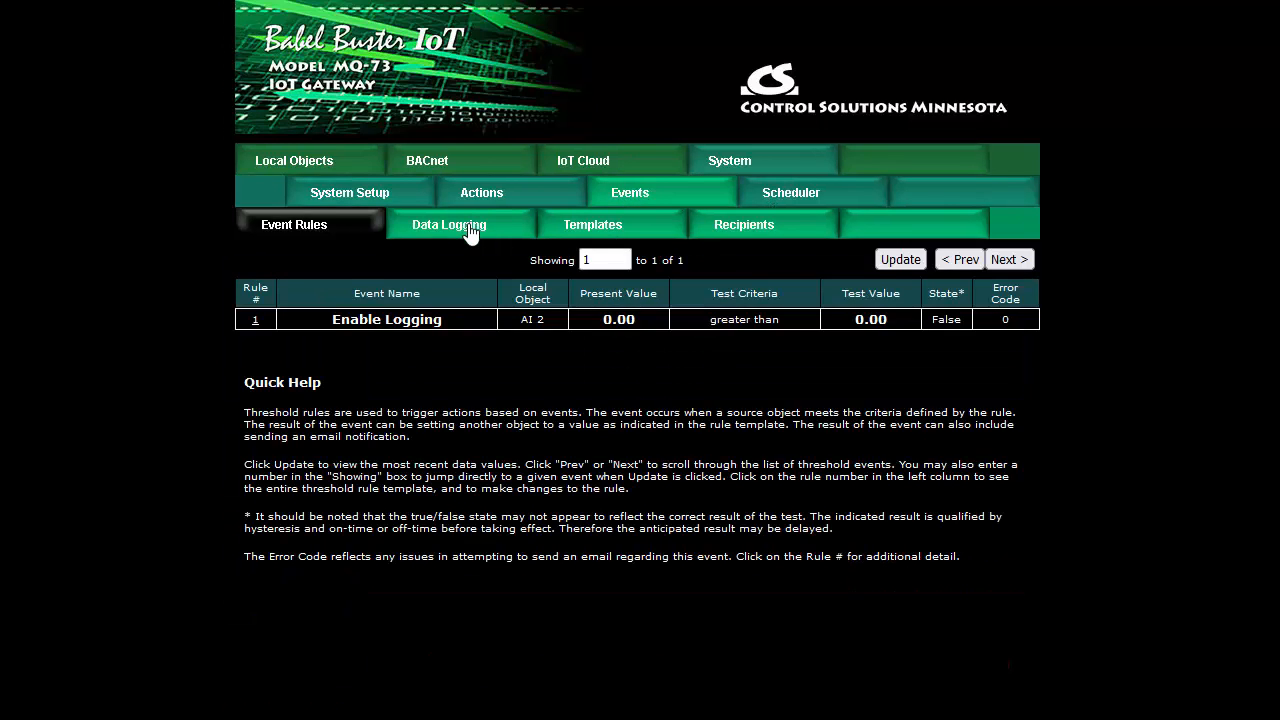
left_click(448, 224)
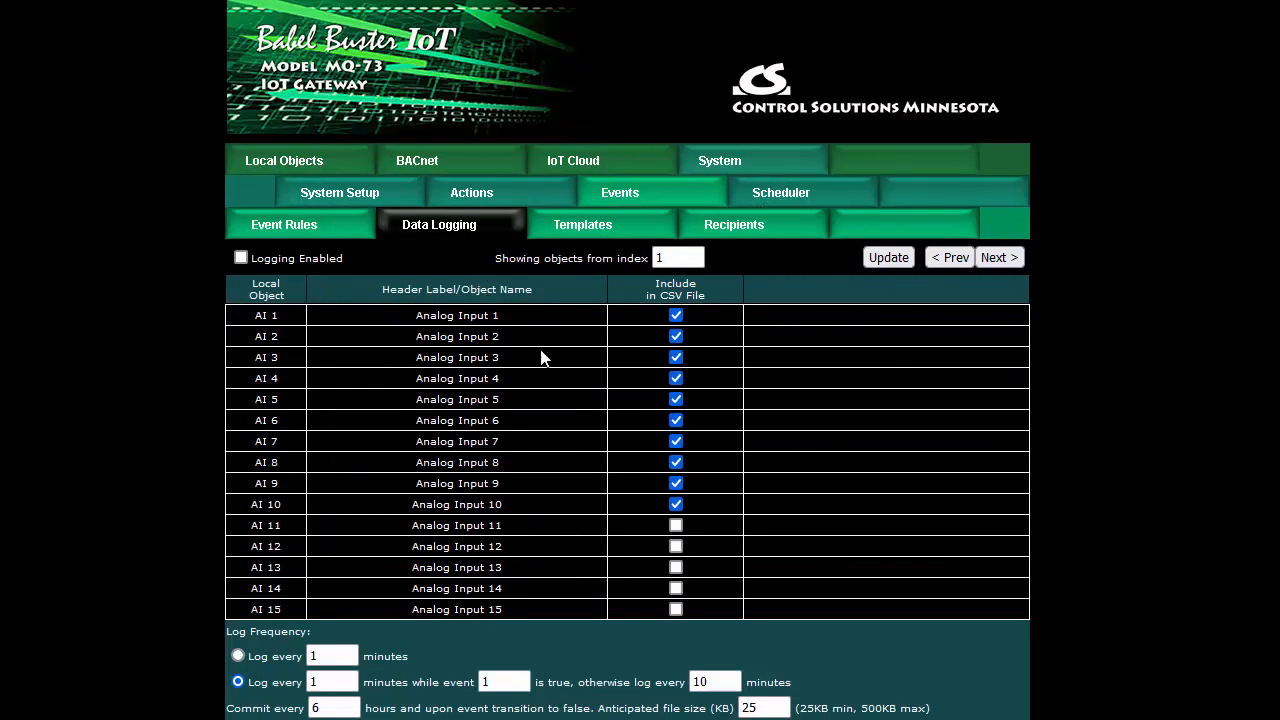
mouse_move(416, 370)
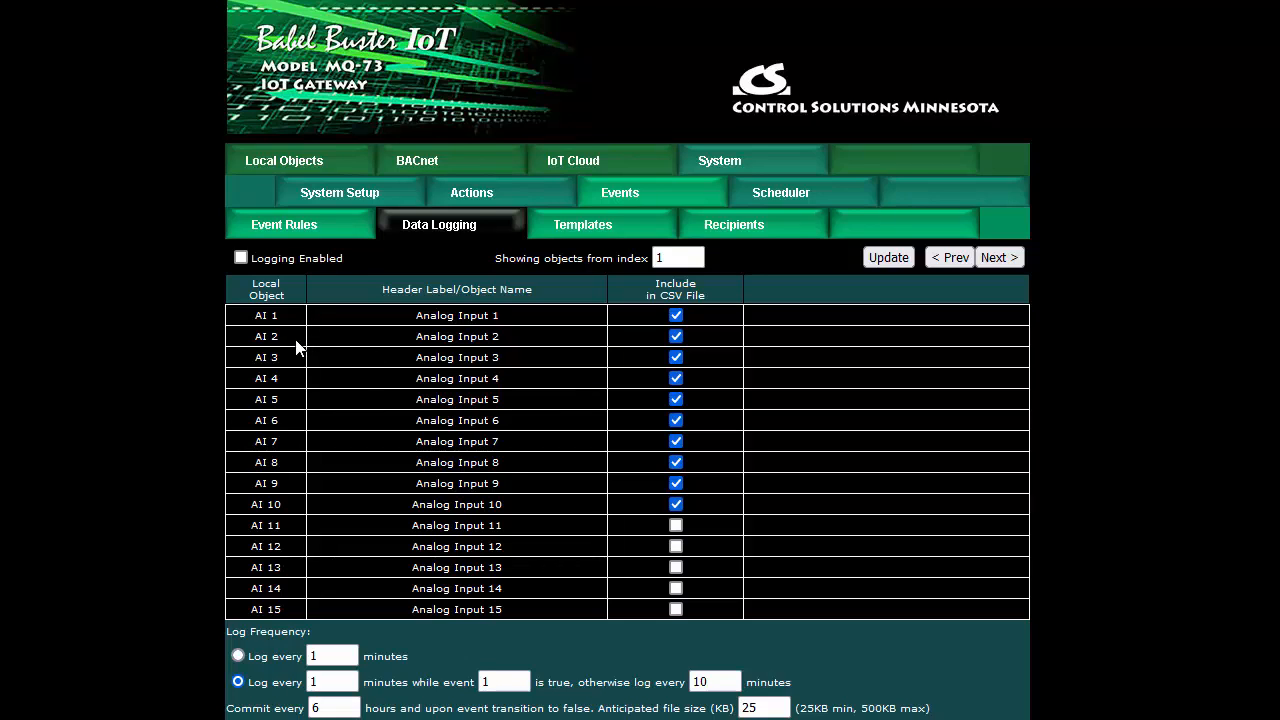
mouse_move(630, 546)
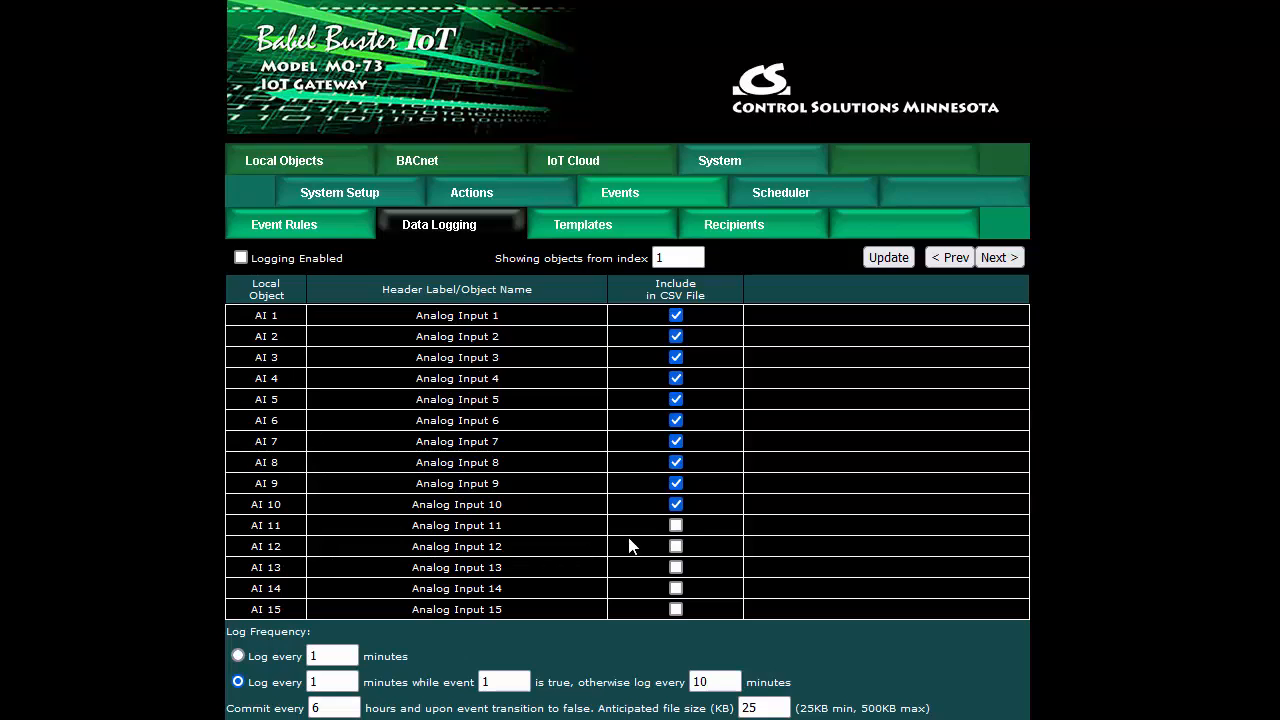
mouse_move(712, 318)
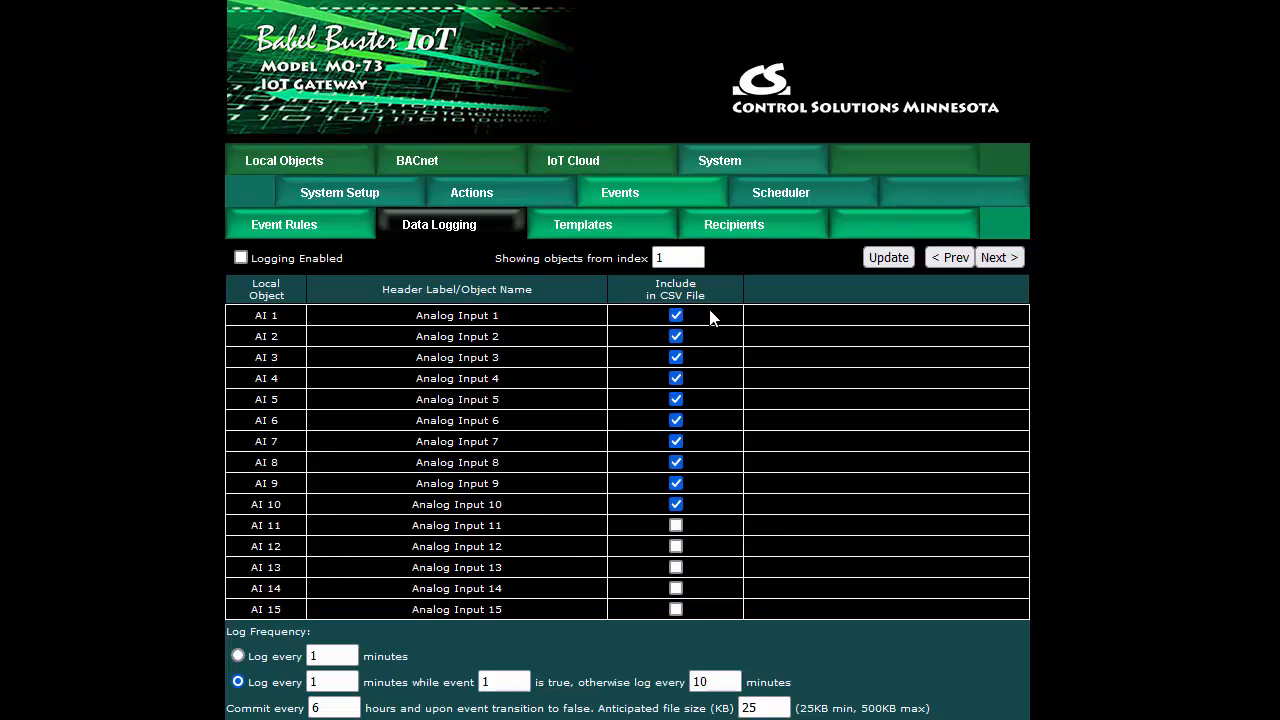
mouse_move(700, 520)
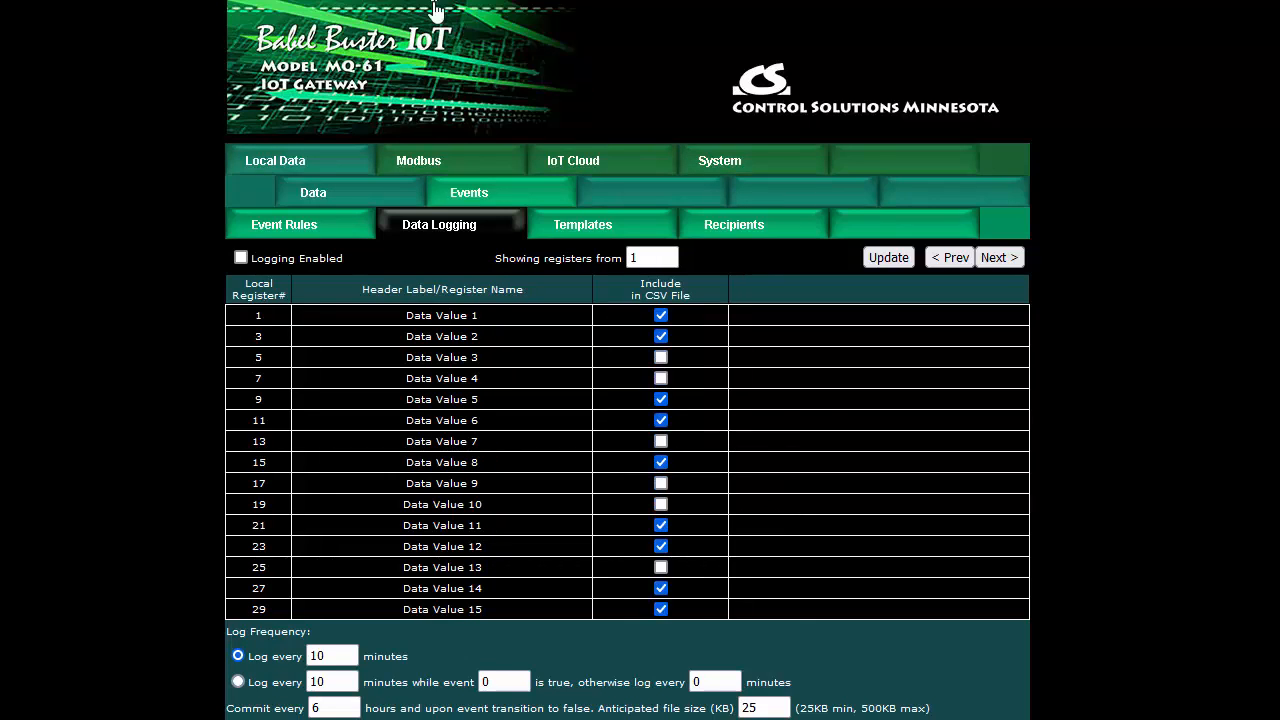
mouse_move(500, 364)
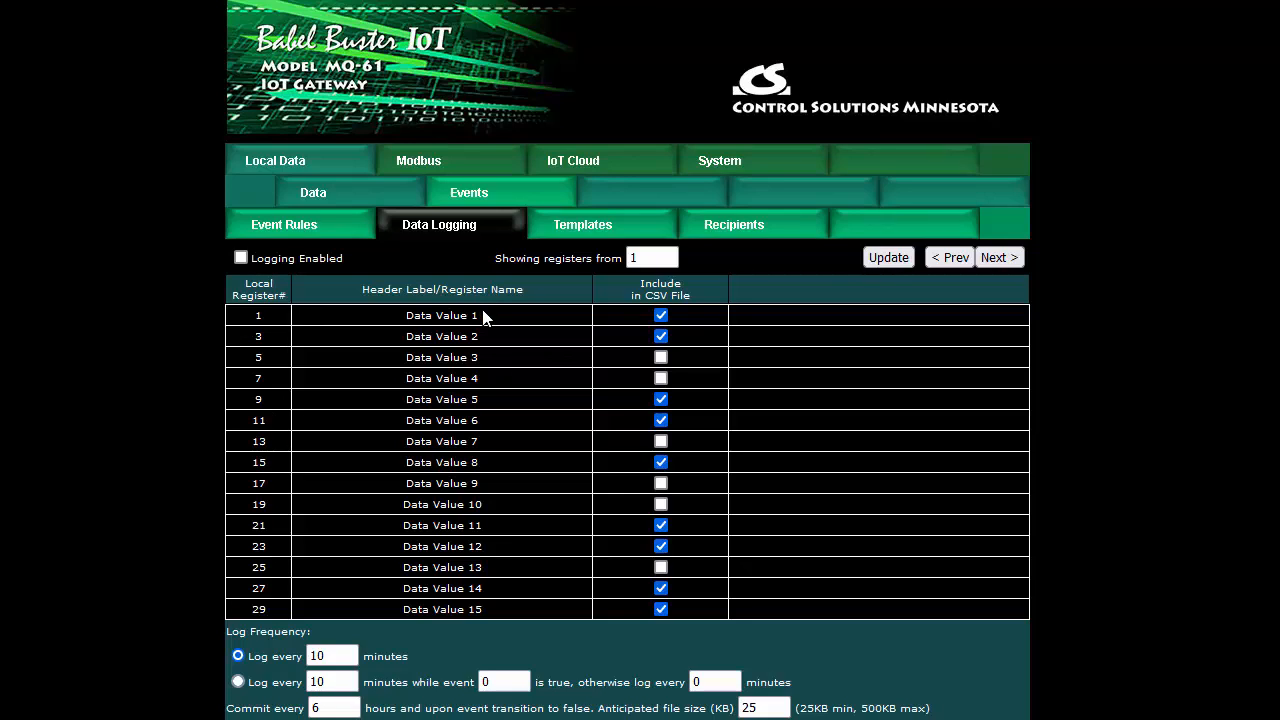
mouse_move(498, 330)
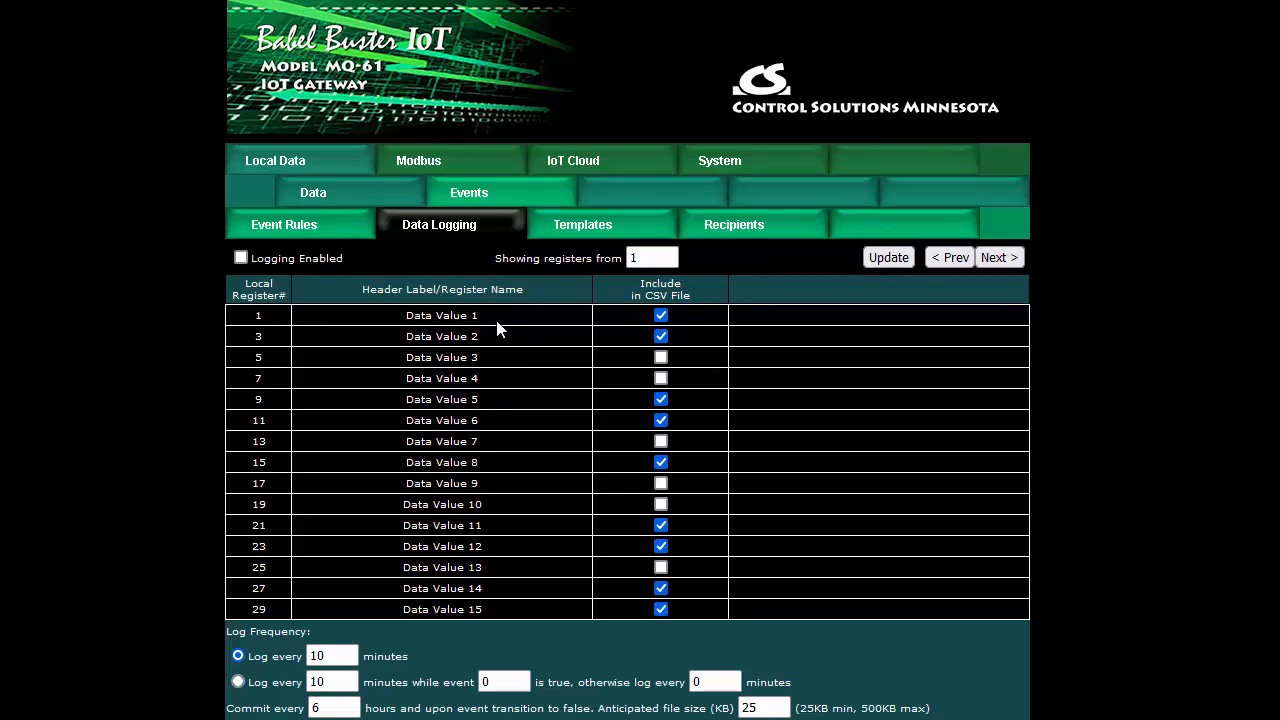
mouse_move(490, 338)
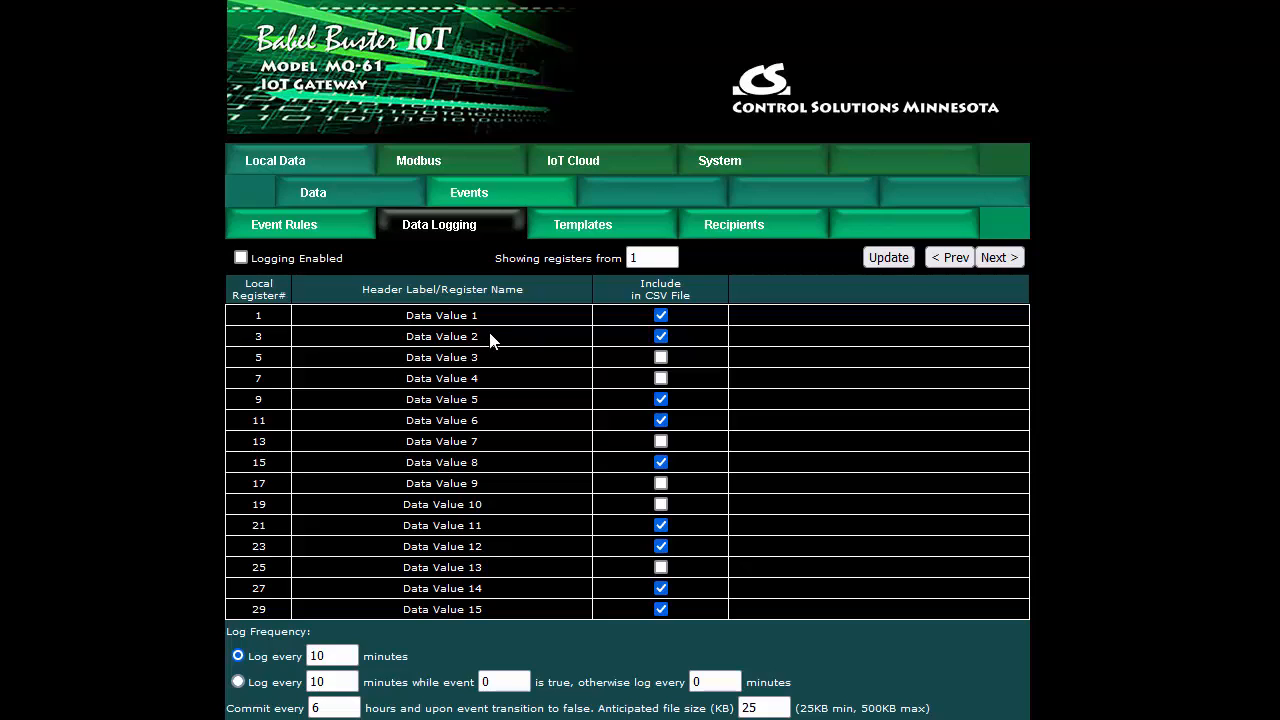
mouse_move(492, 356)
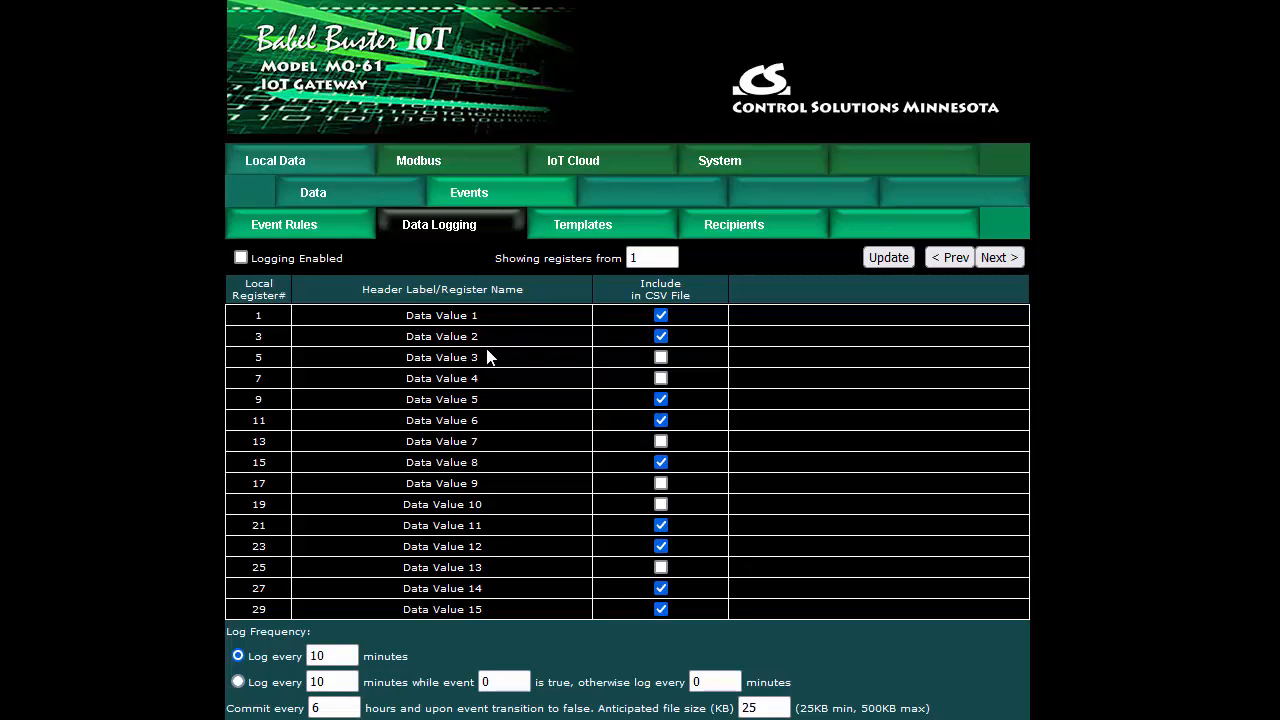
mouse_move(512, 332)
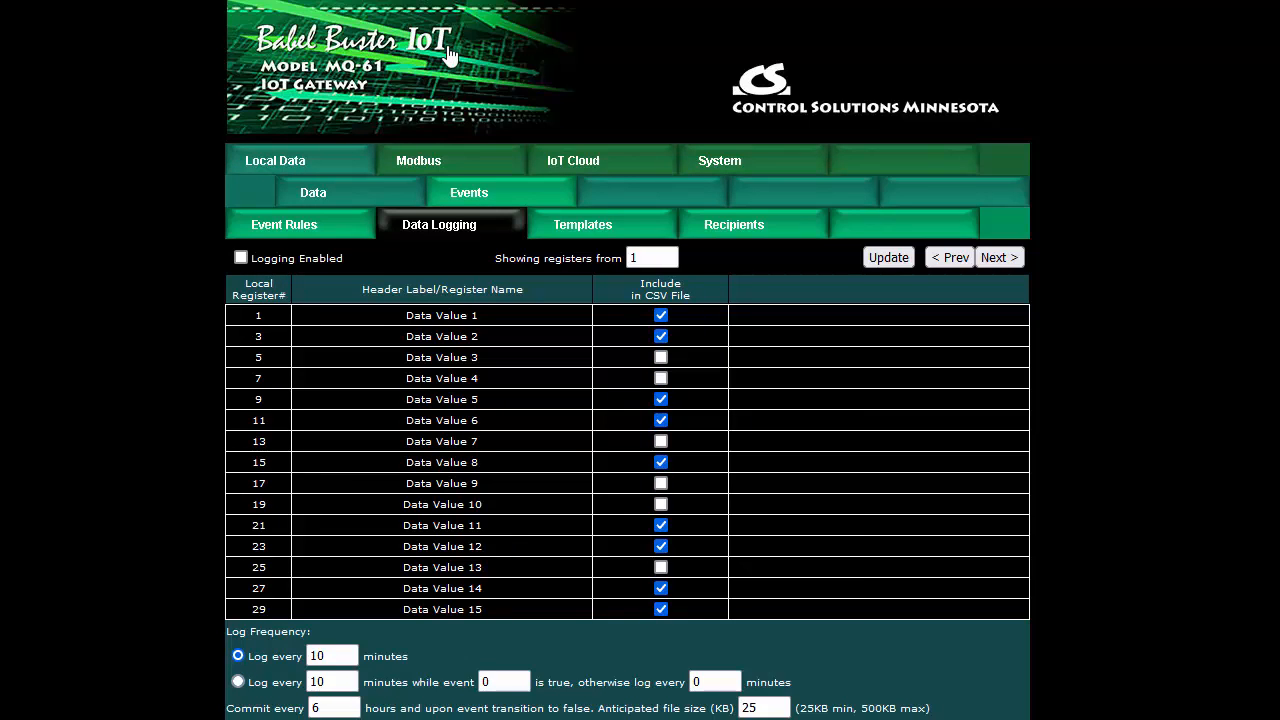
mouse_move(544, 444)
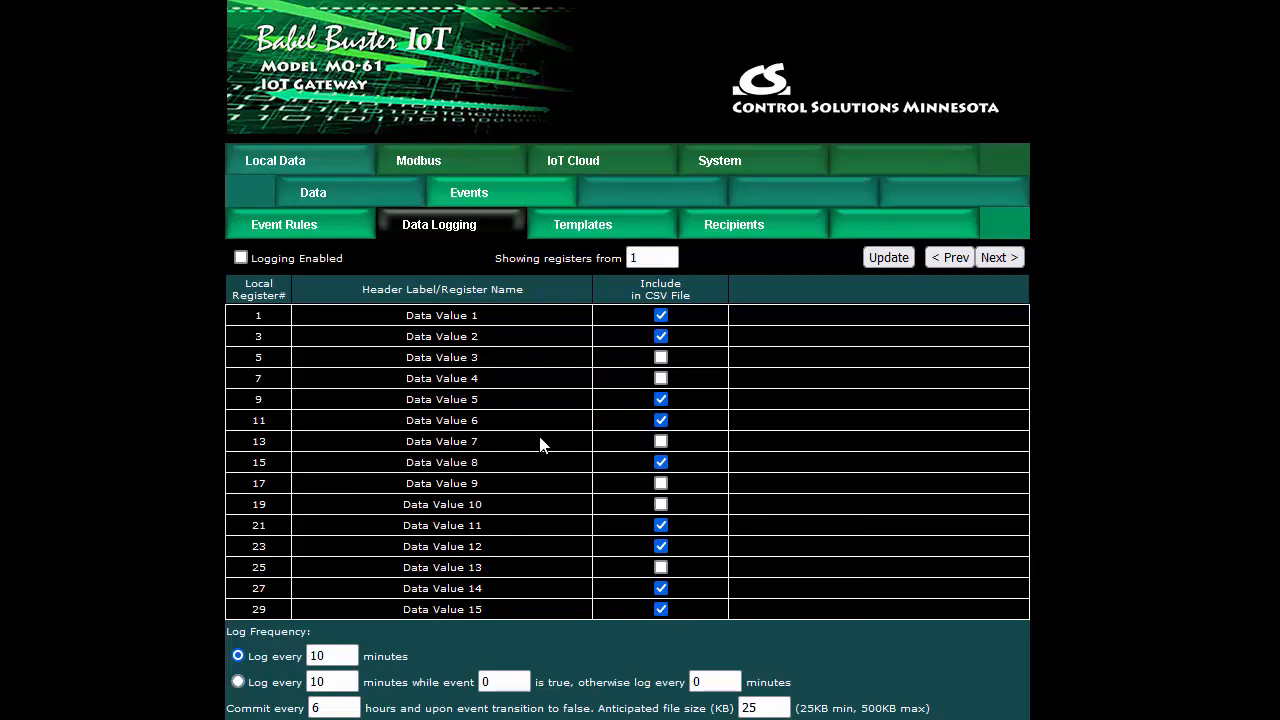
mouse_move(612, 652)
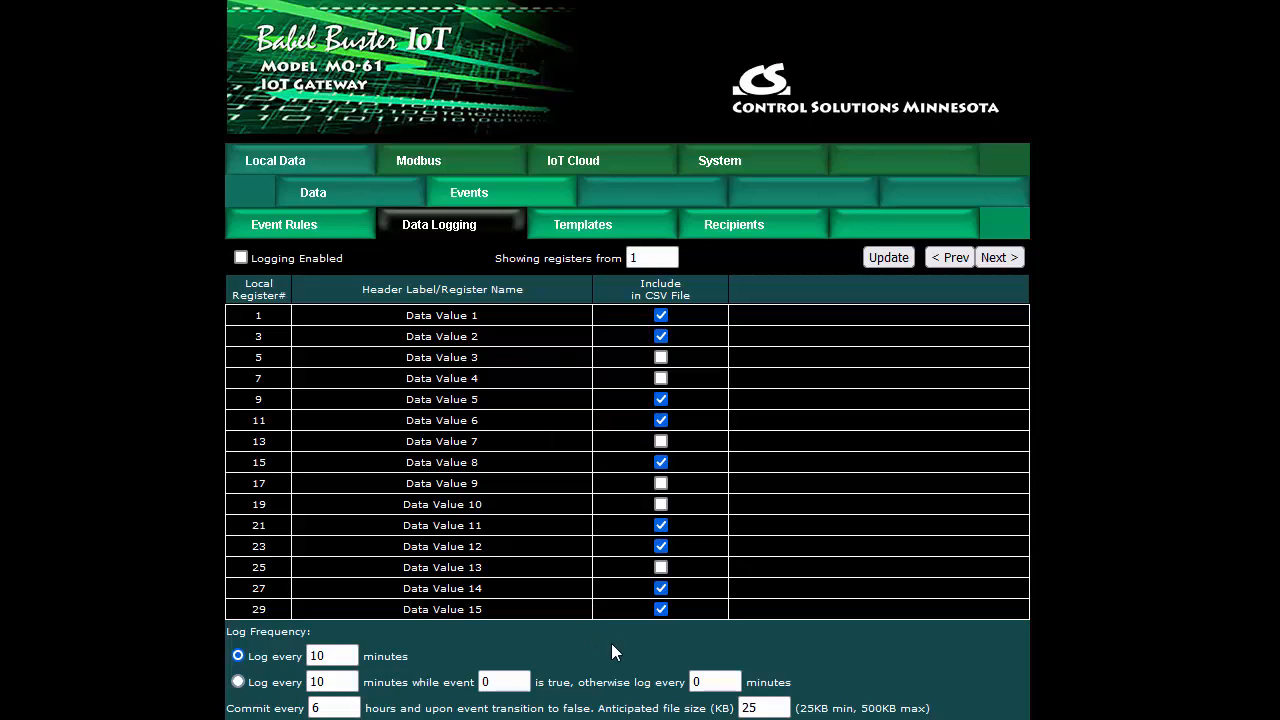
mouse_move(528, 648)
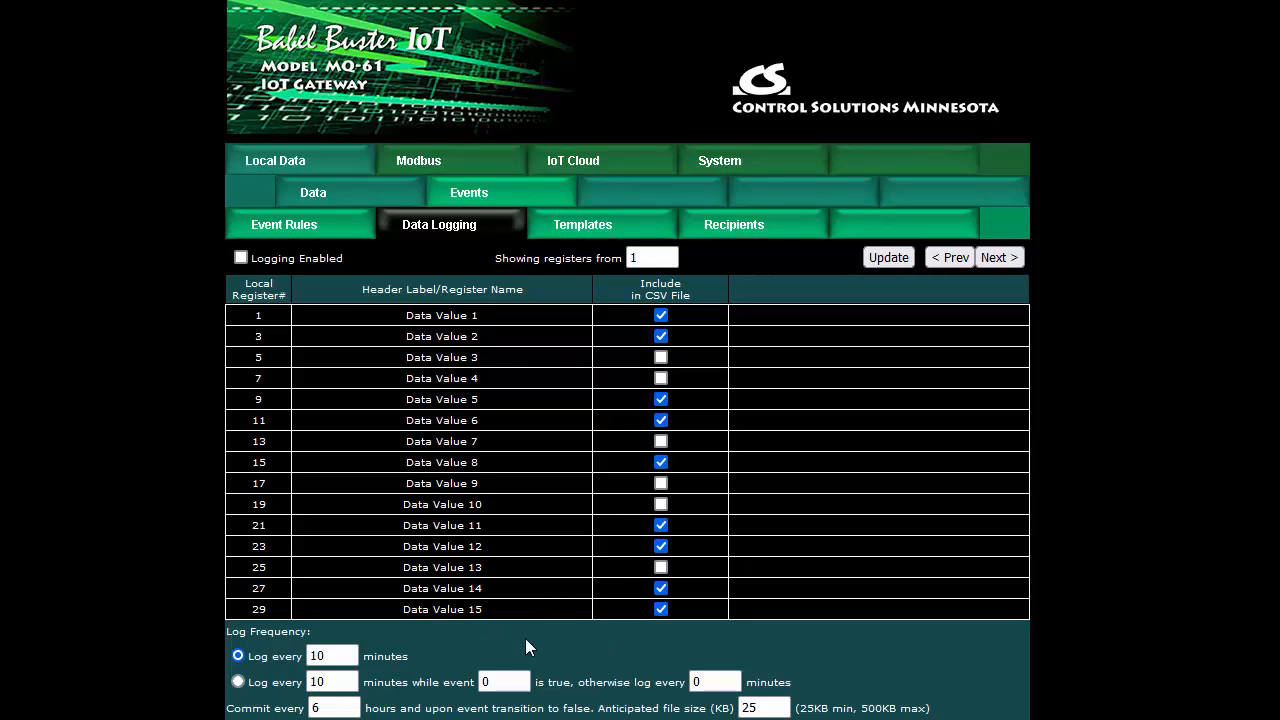
mouse_move(508, 644)
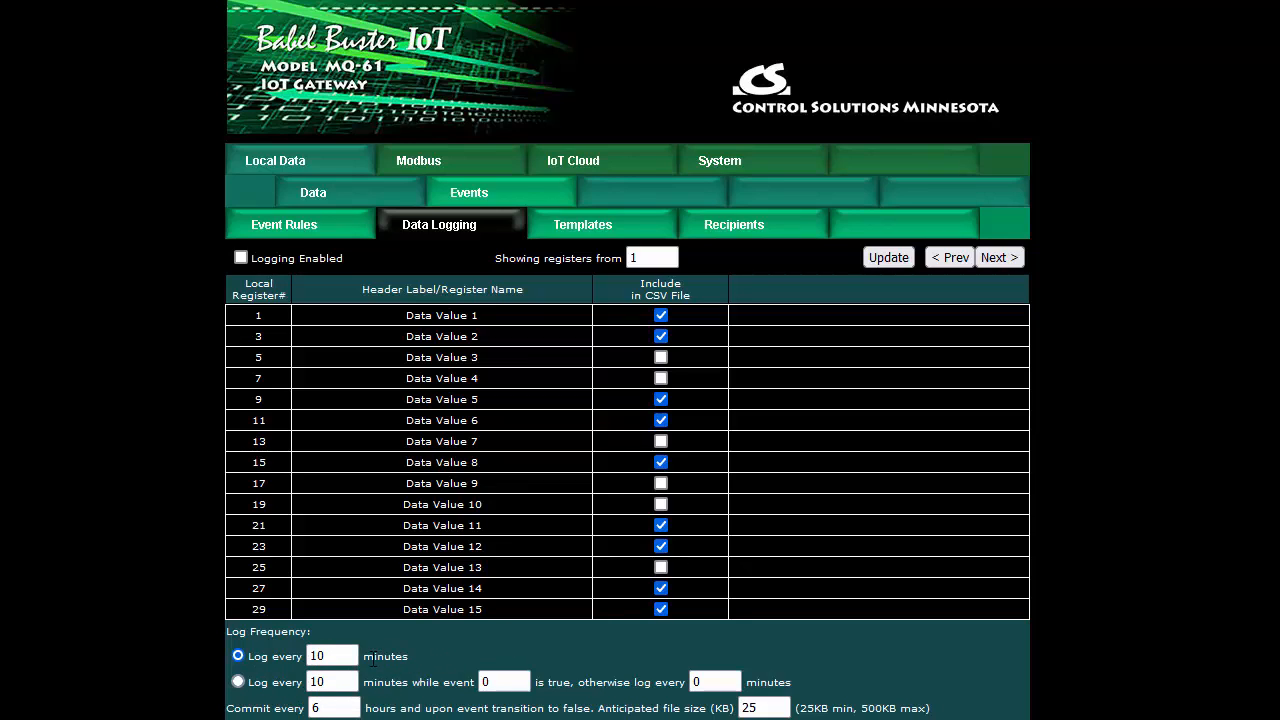
mouse_move(456, 678)
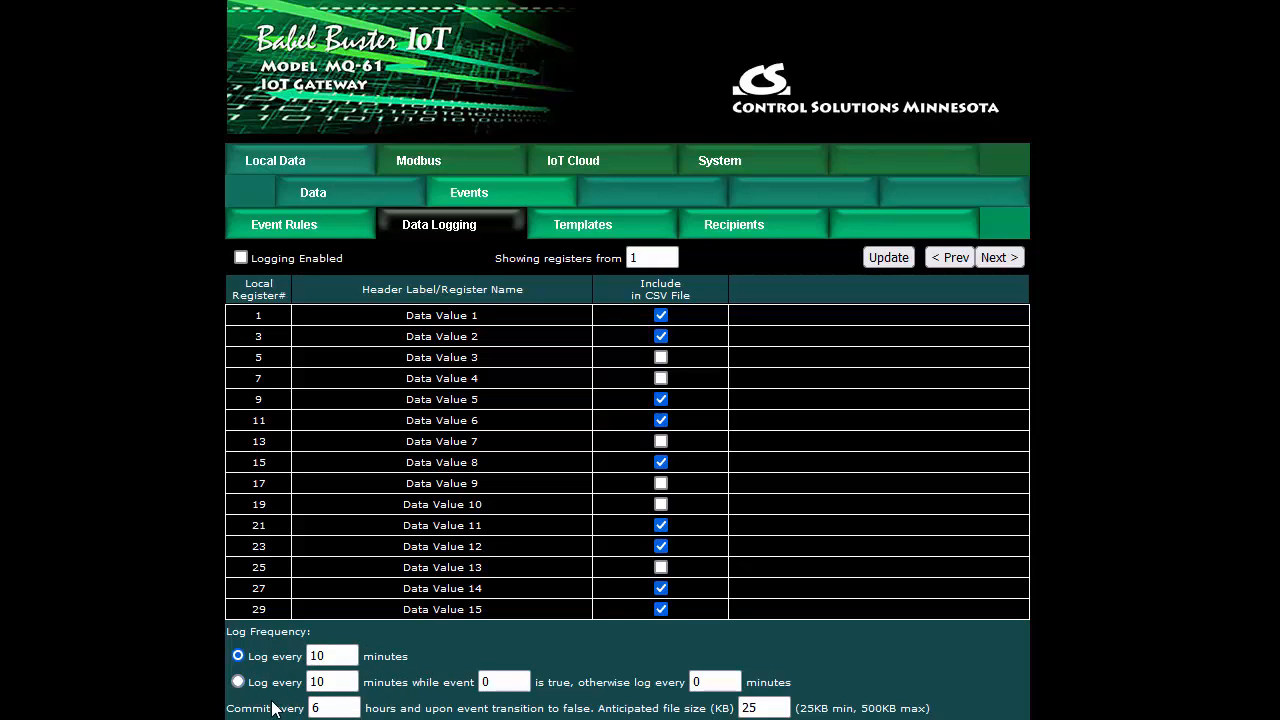
mouse_move(444, 704)
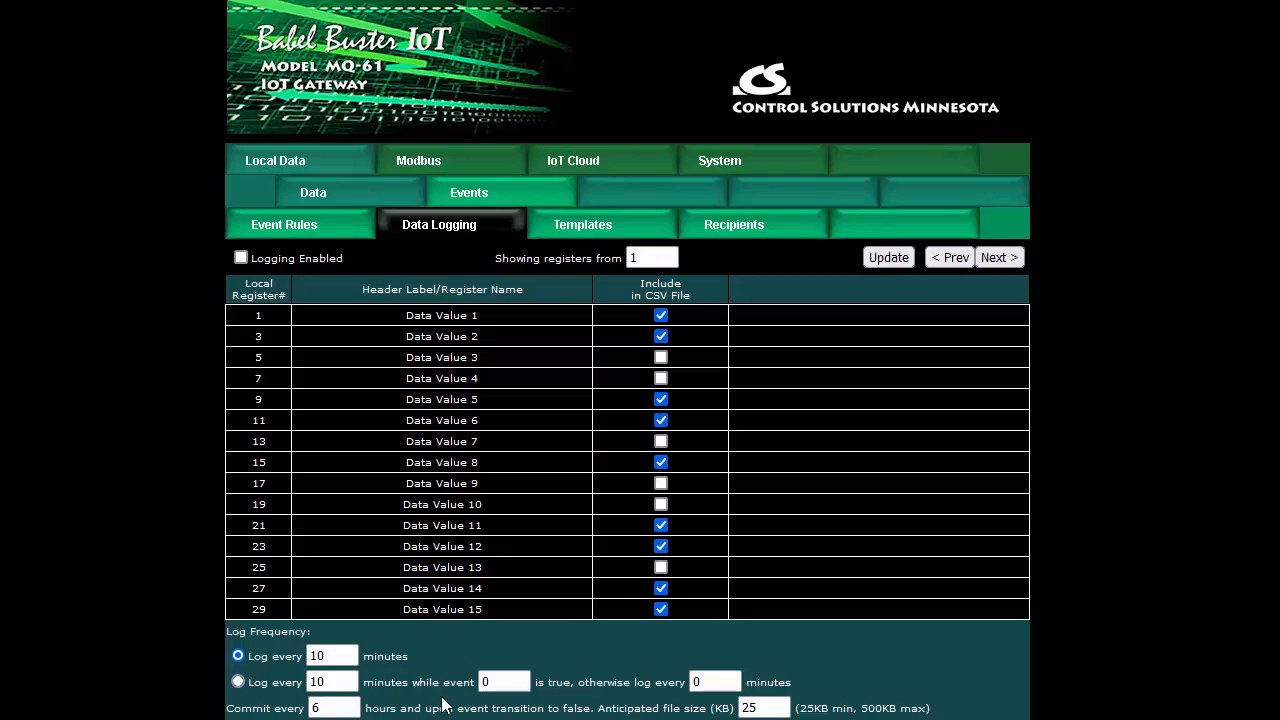
mouse_move(430, 684)
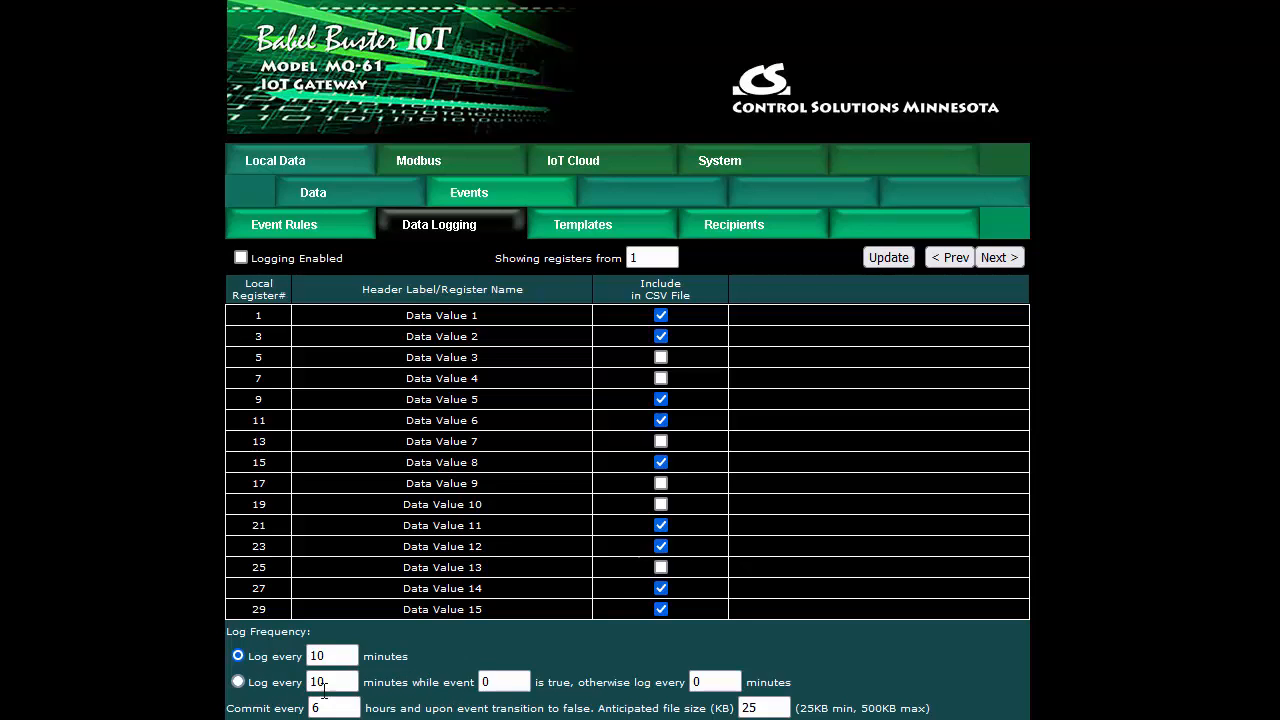
left_click(504, 682)
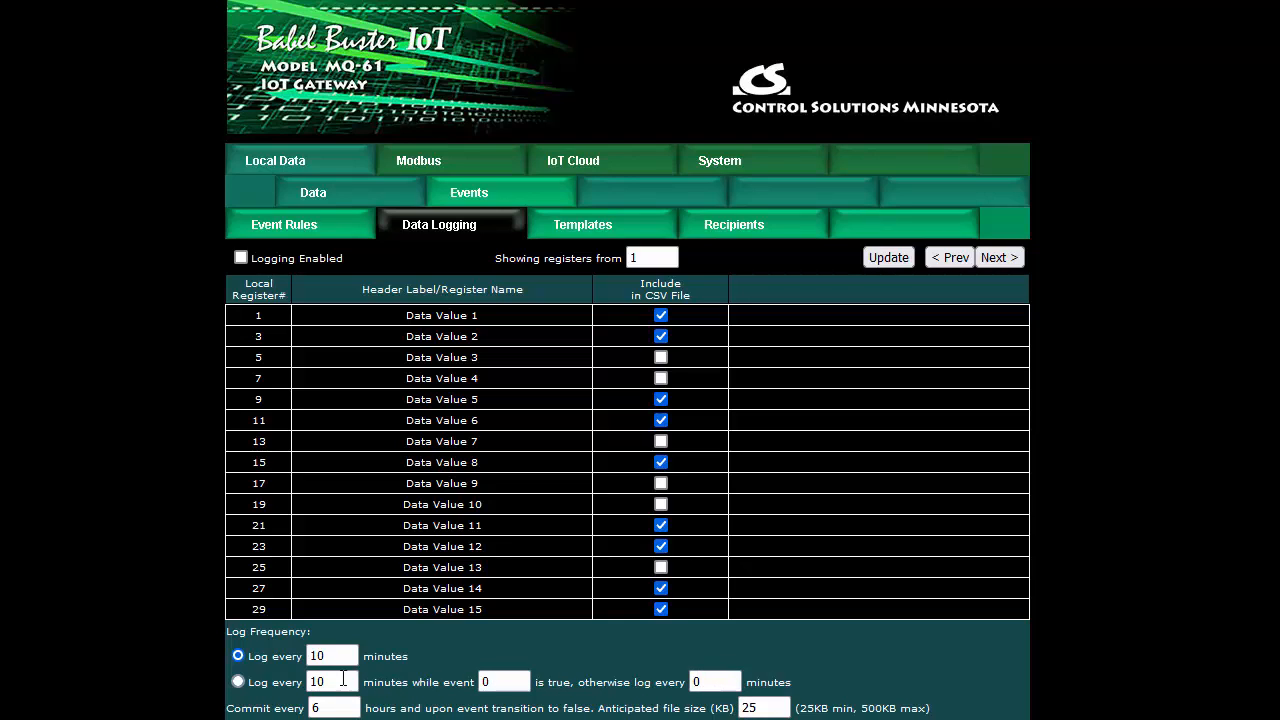
mouse_move(364, 698)
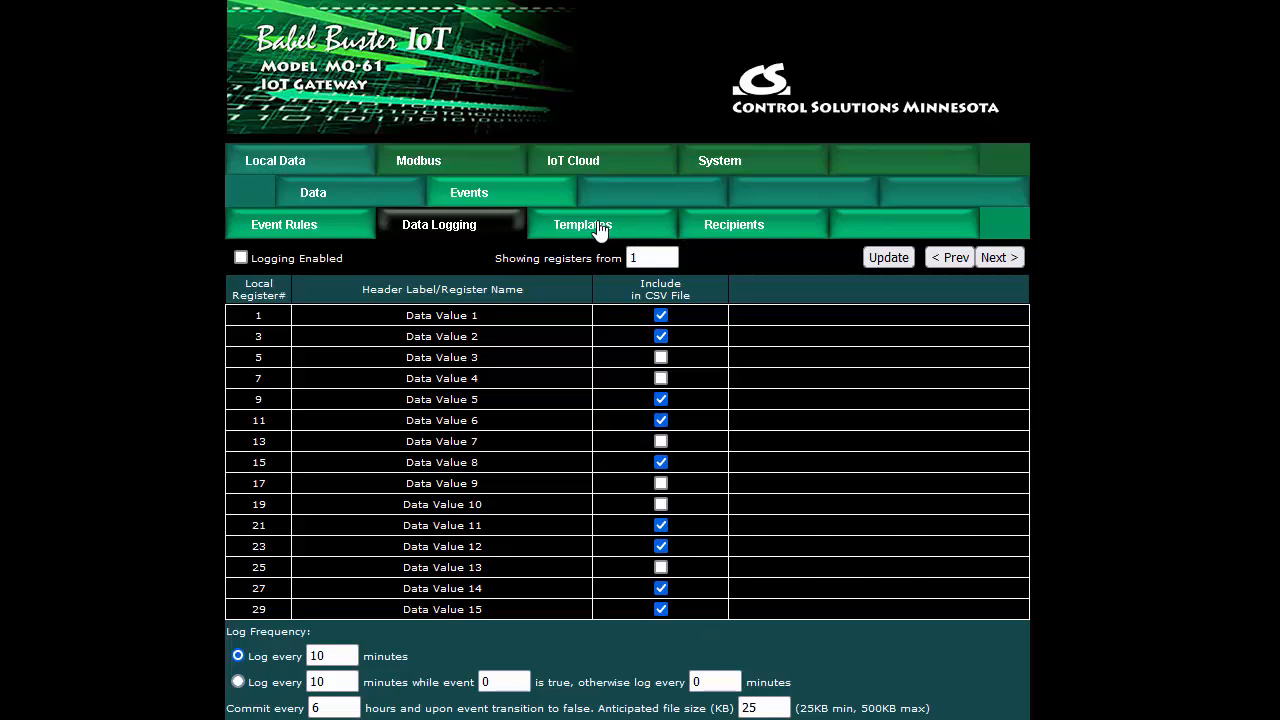
Step: Review the email template files, then show the Recipients page with mail server setup
left_click(584, 224)
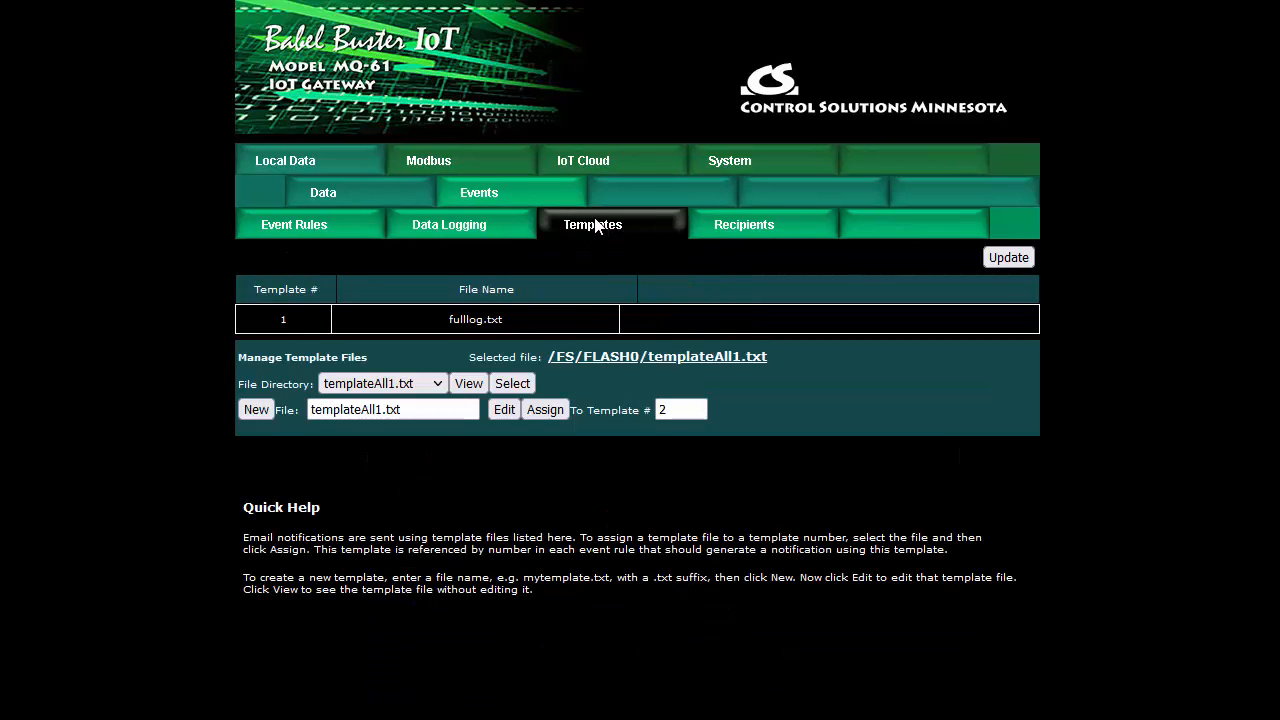
mouse_move(588, 260)
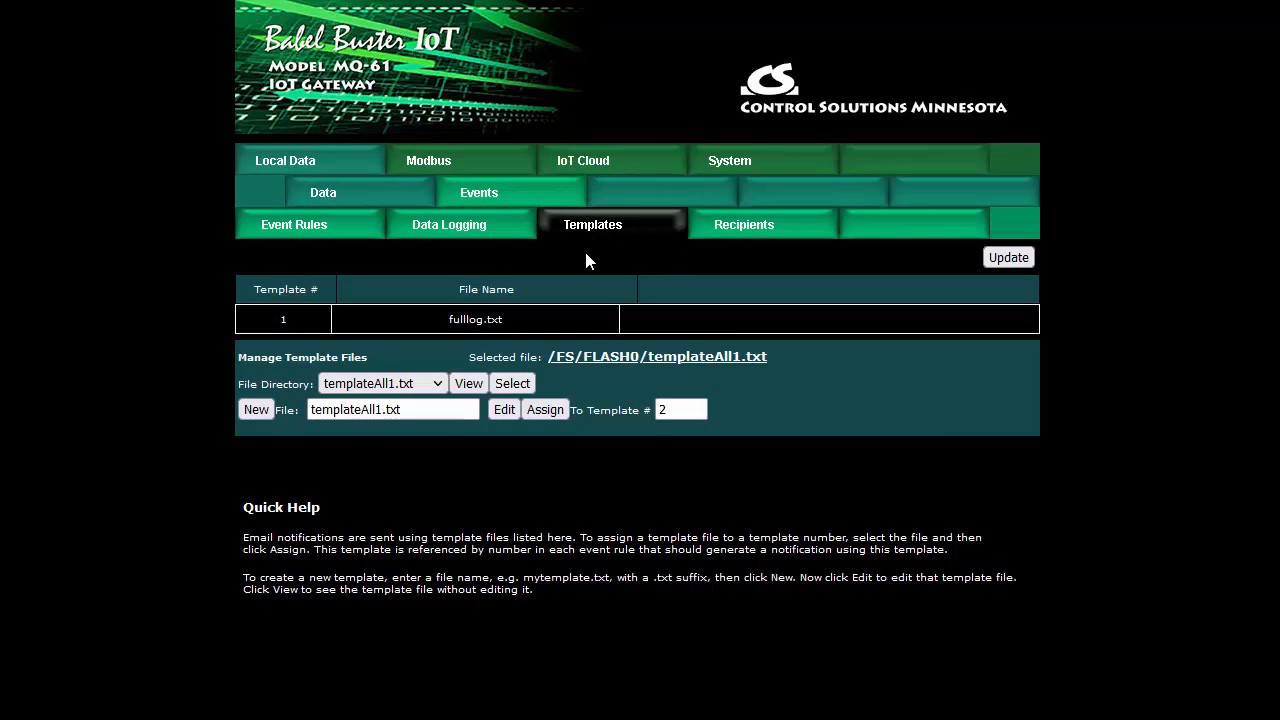
mouse_move(720, 244)
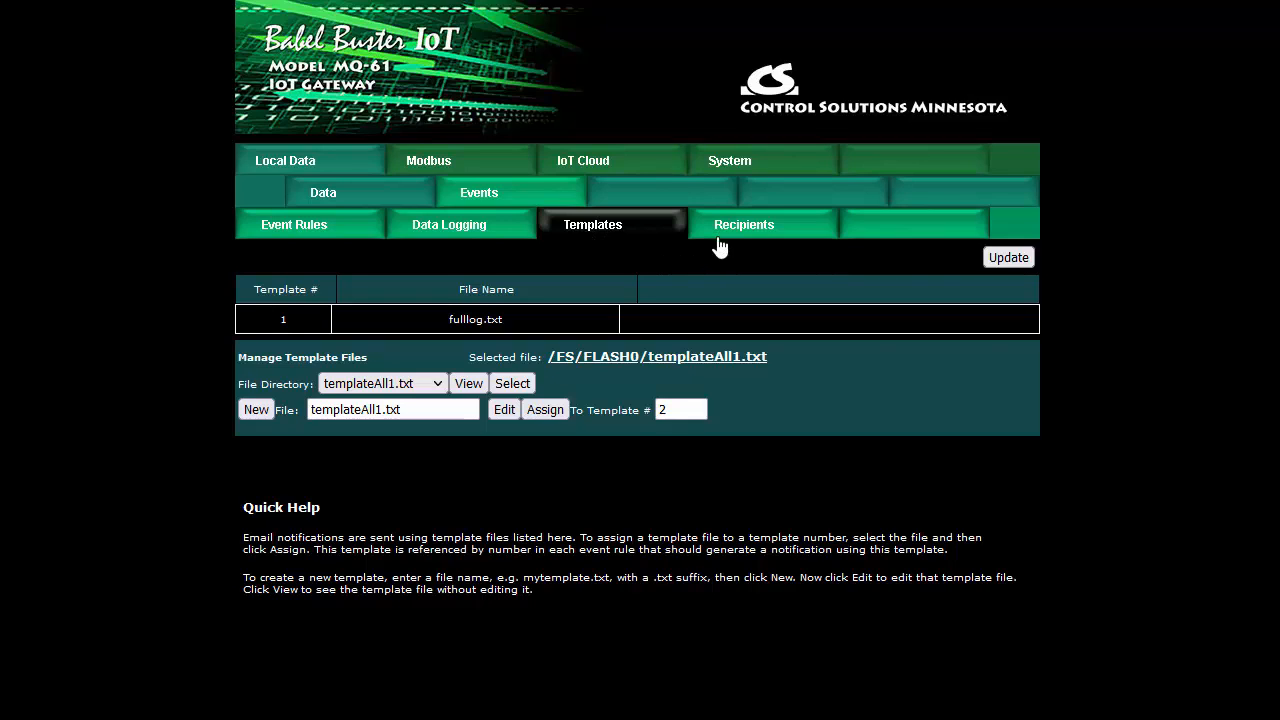
left_click(734, 224)
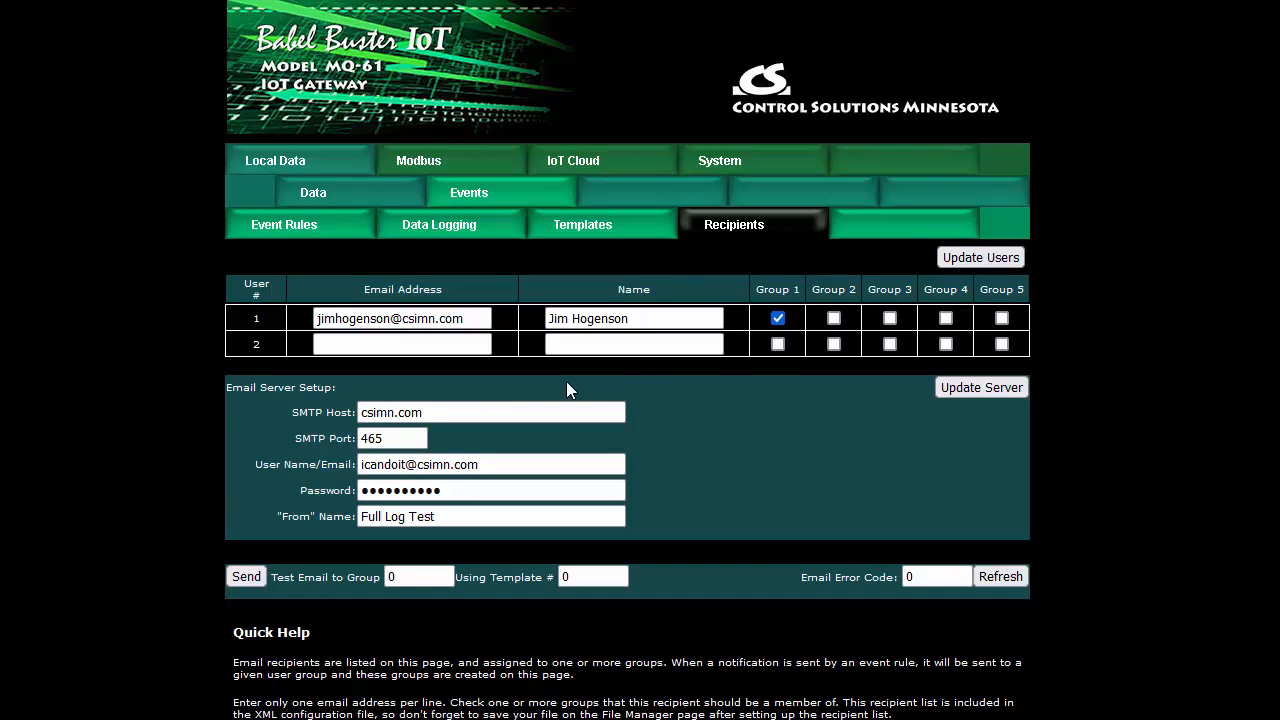
mouse_move(574, 402)
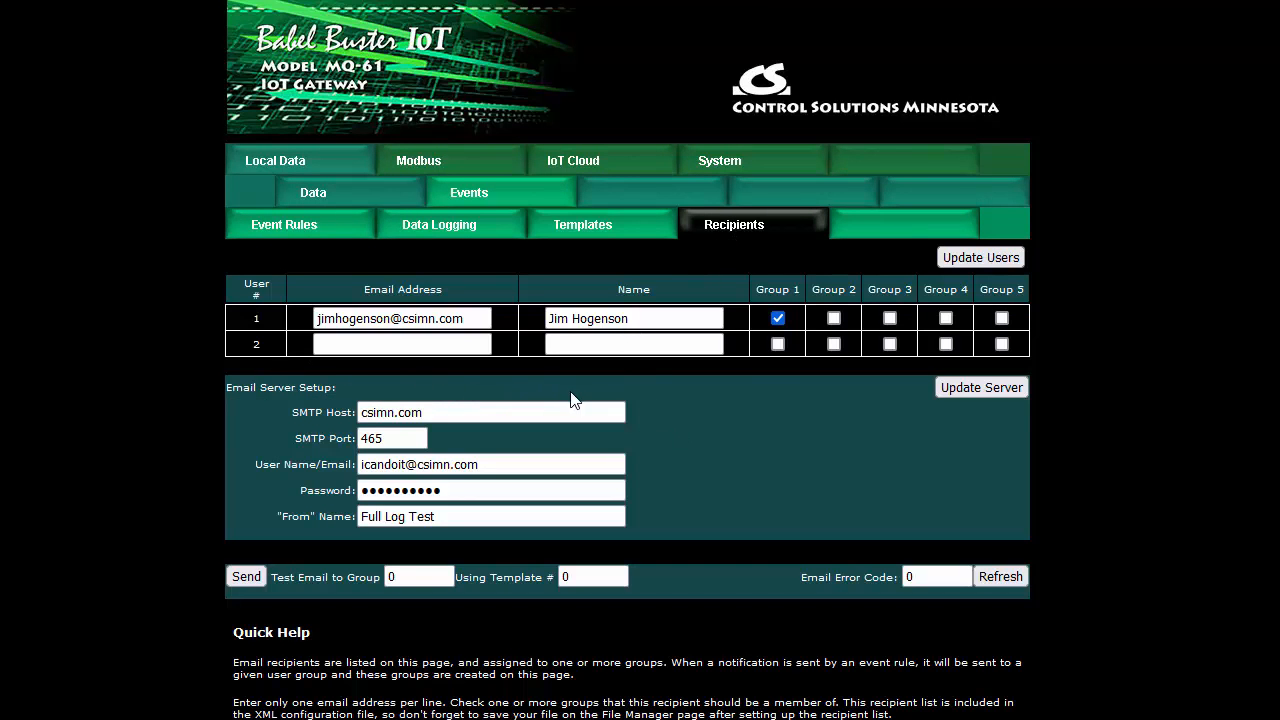
mouse_move(728, 430)
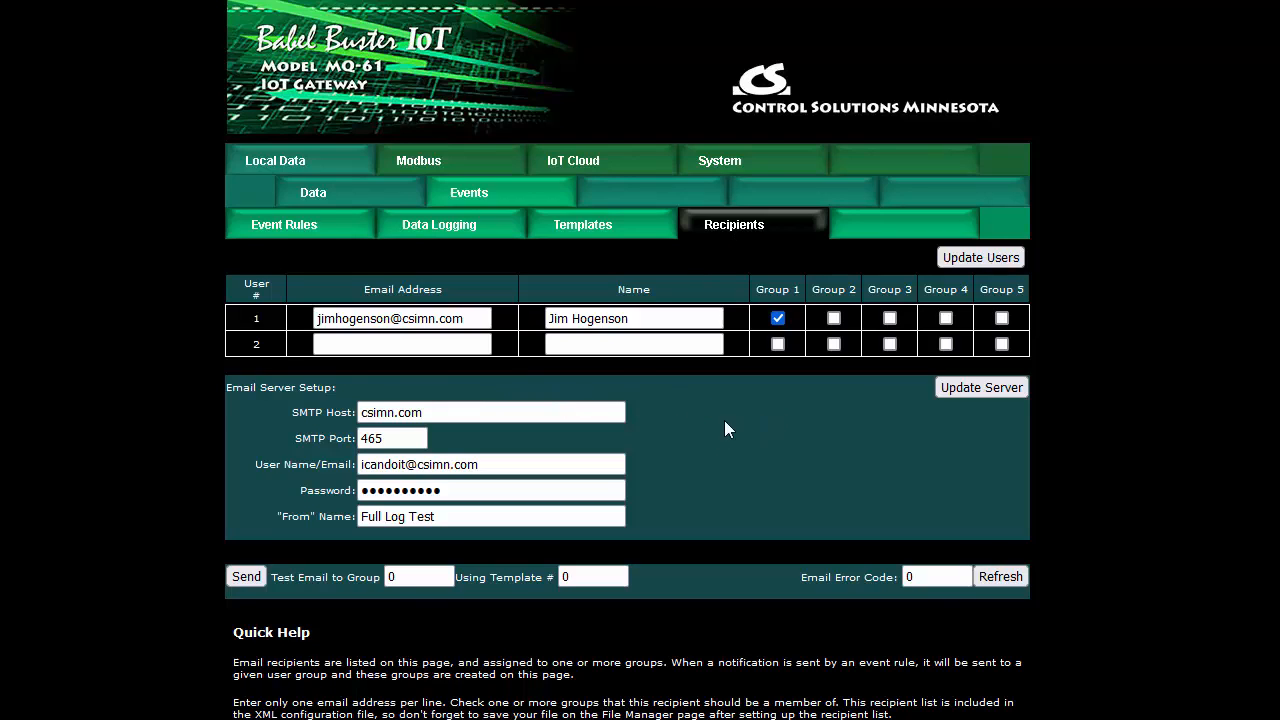
mouse_move(336, 430)
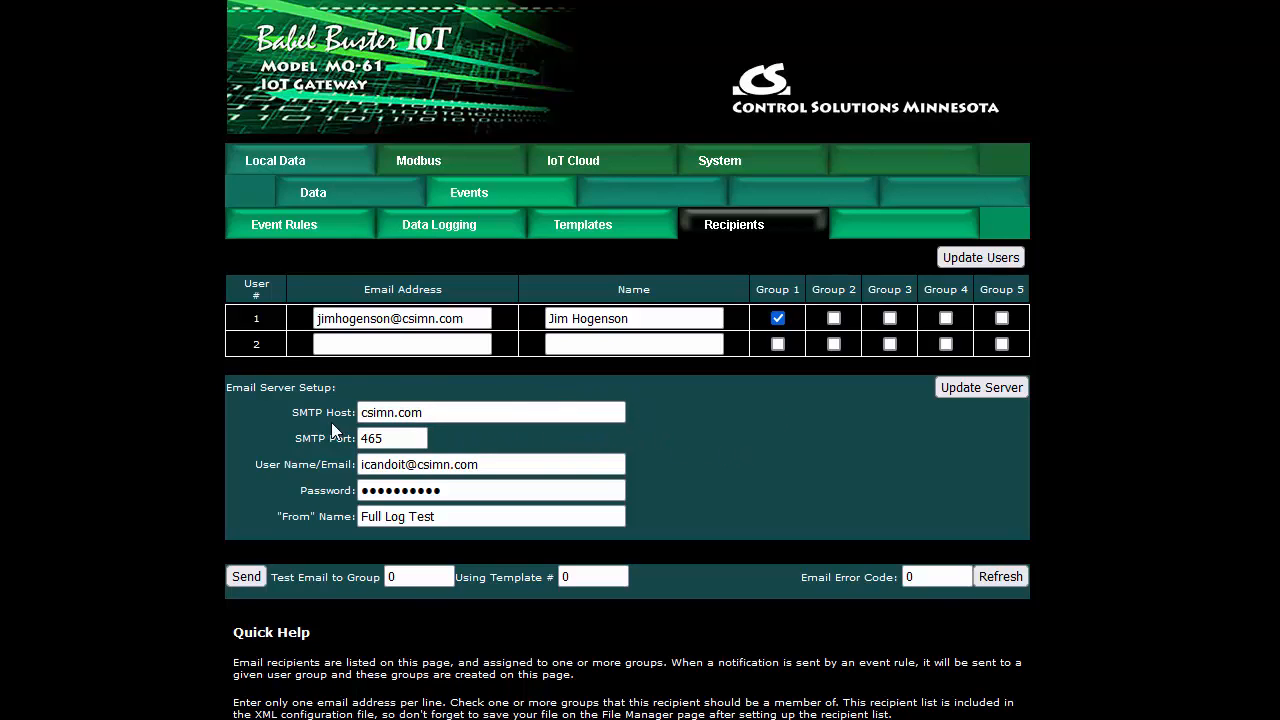
mouse_move(762, 442)
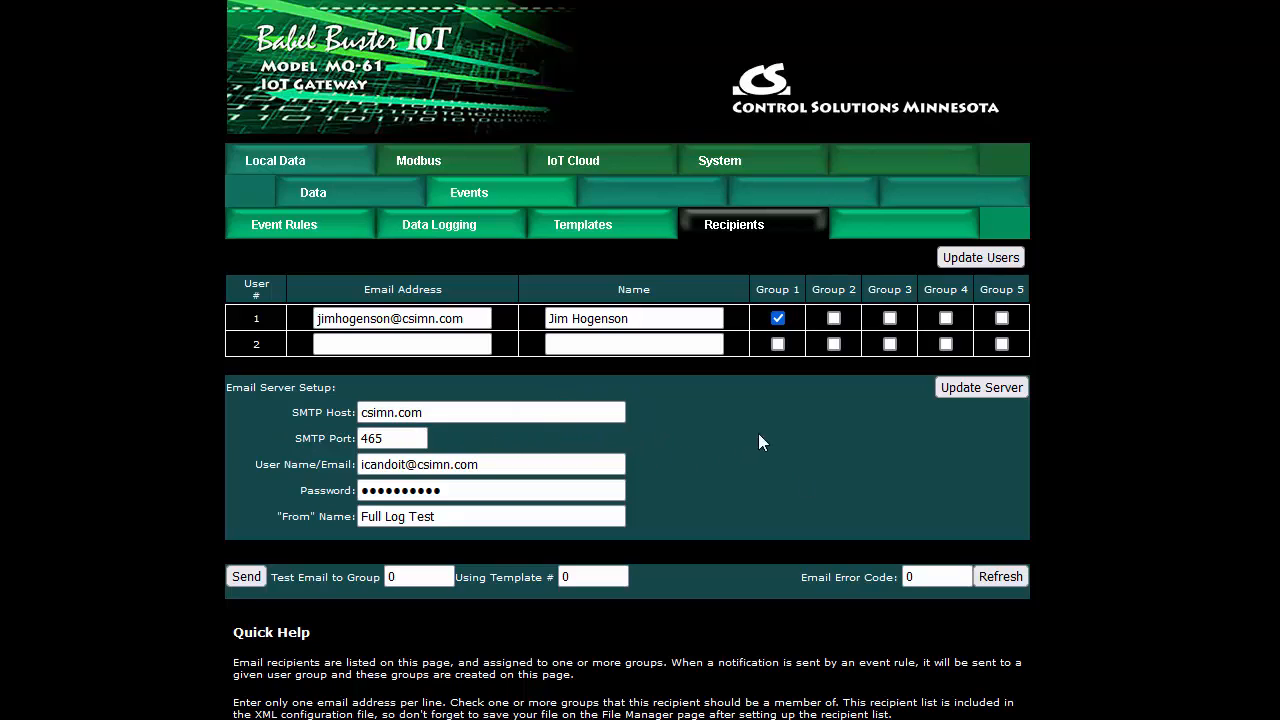
Step: Return to Data Logging and bring the weekly (day 5) email-file schedule into view
left_click(440, 224)
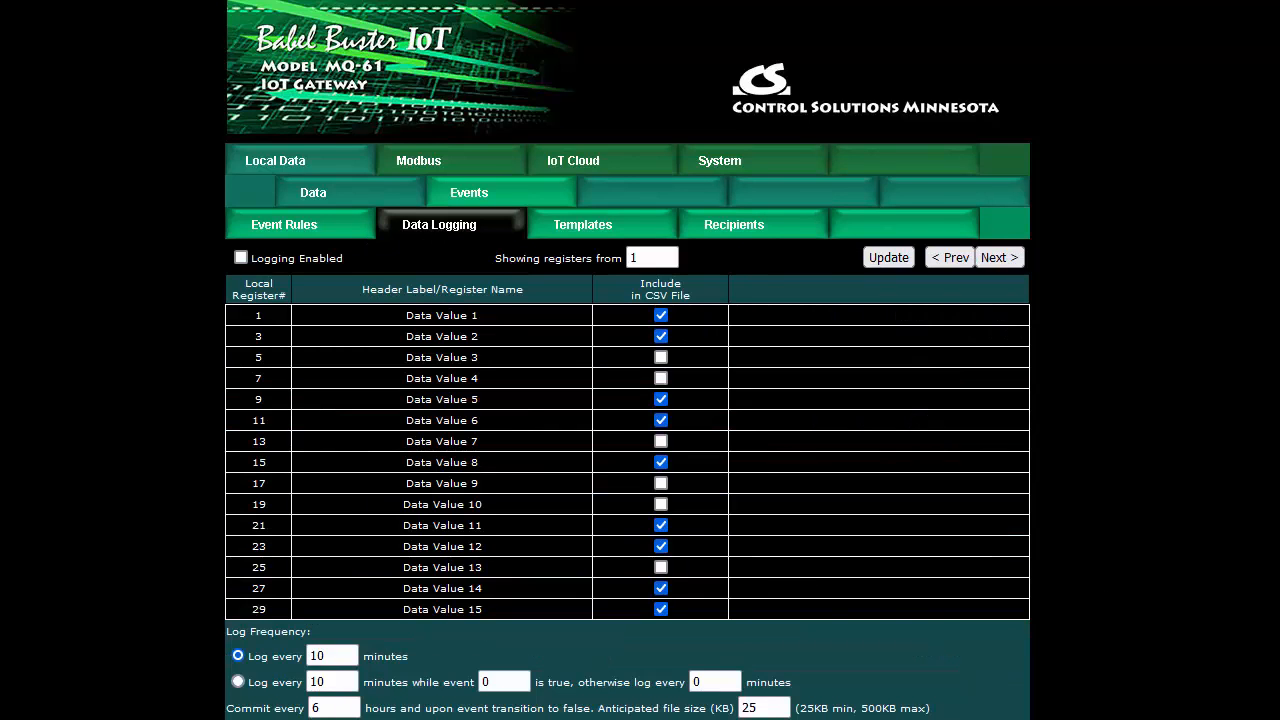
mouse_move(1116, 594)
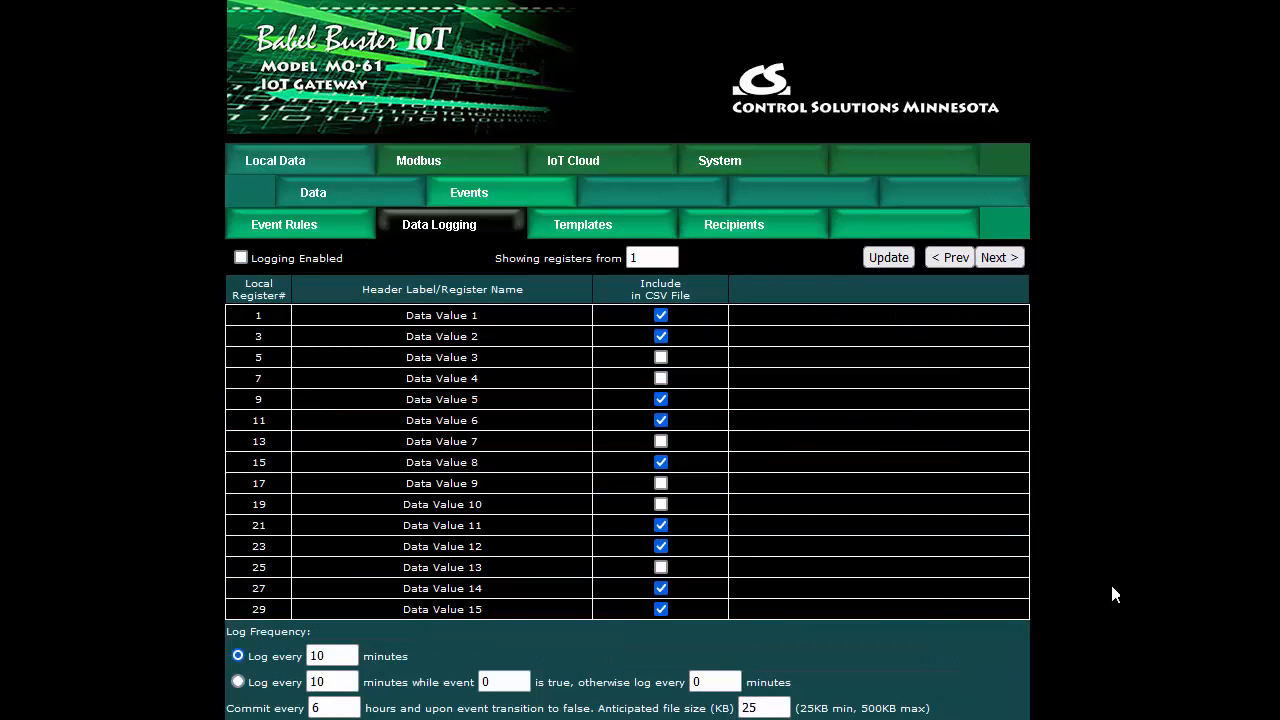
mouse_move(930, 632)
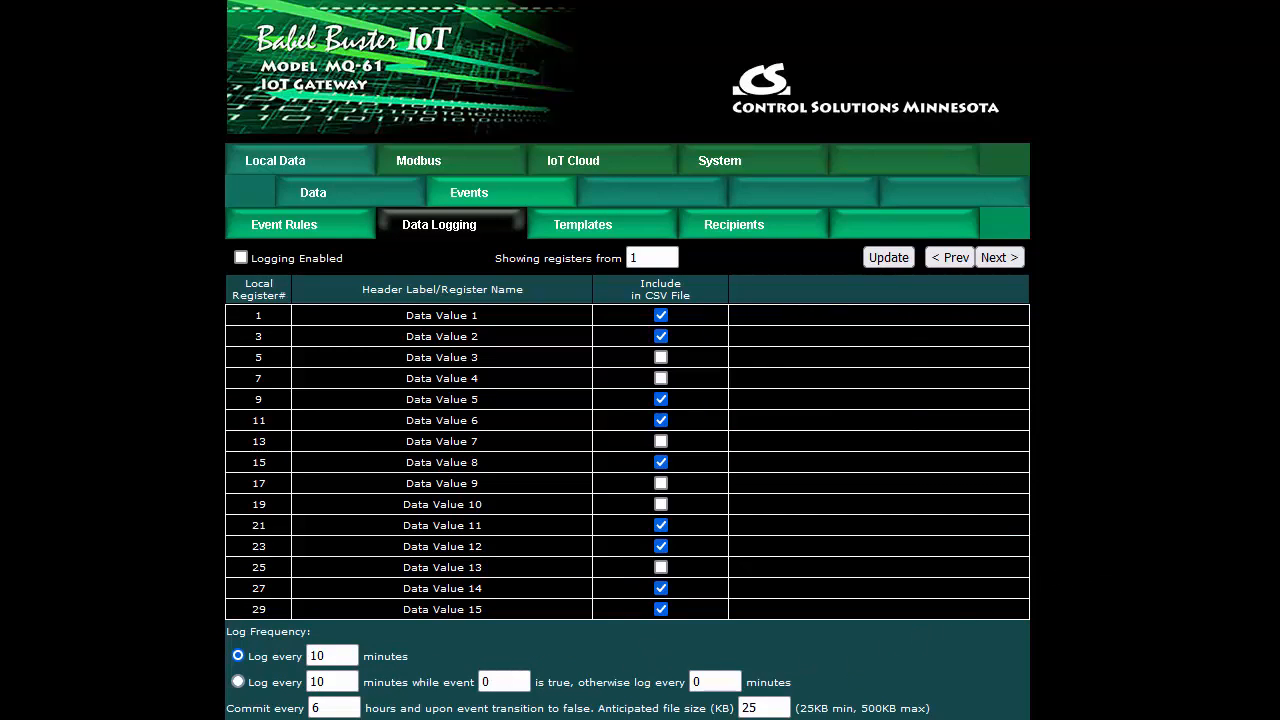
scroll("down", 3)
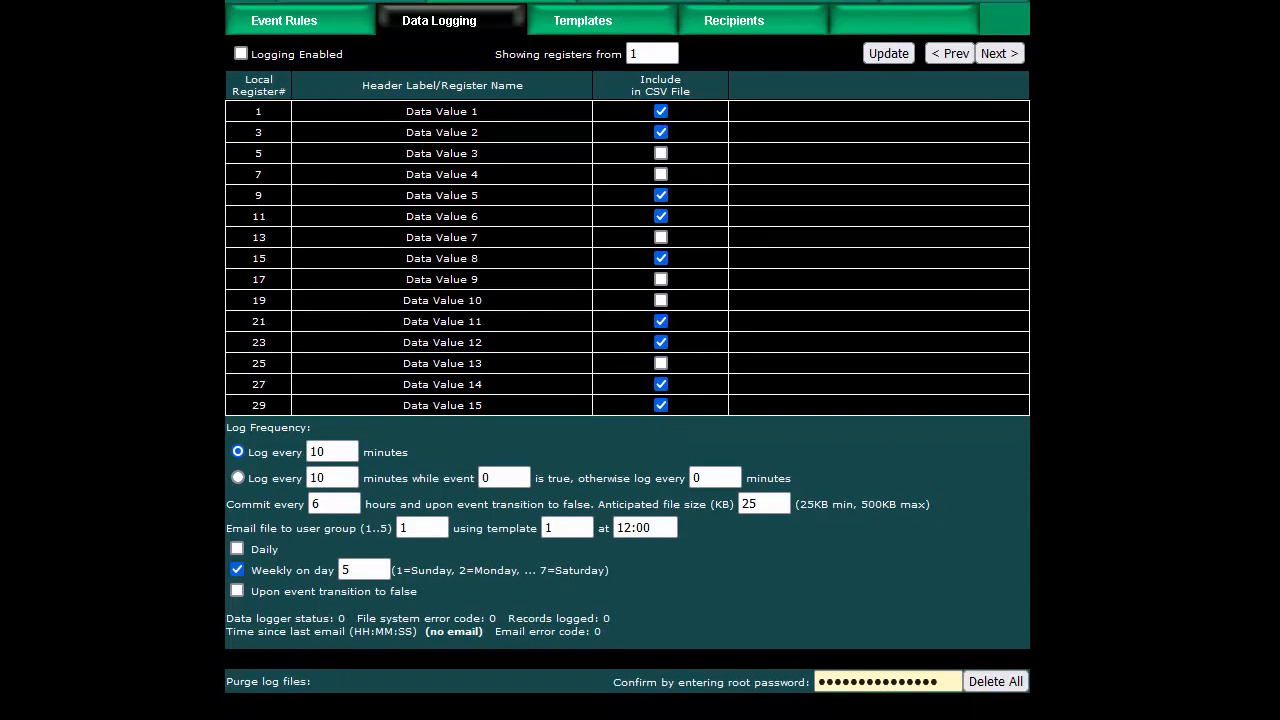